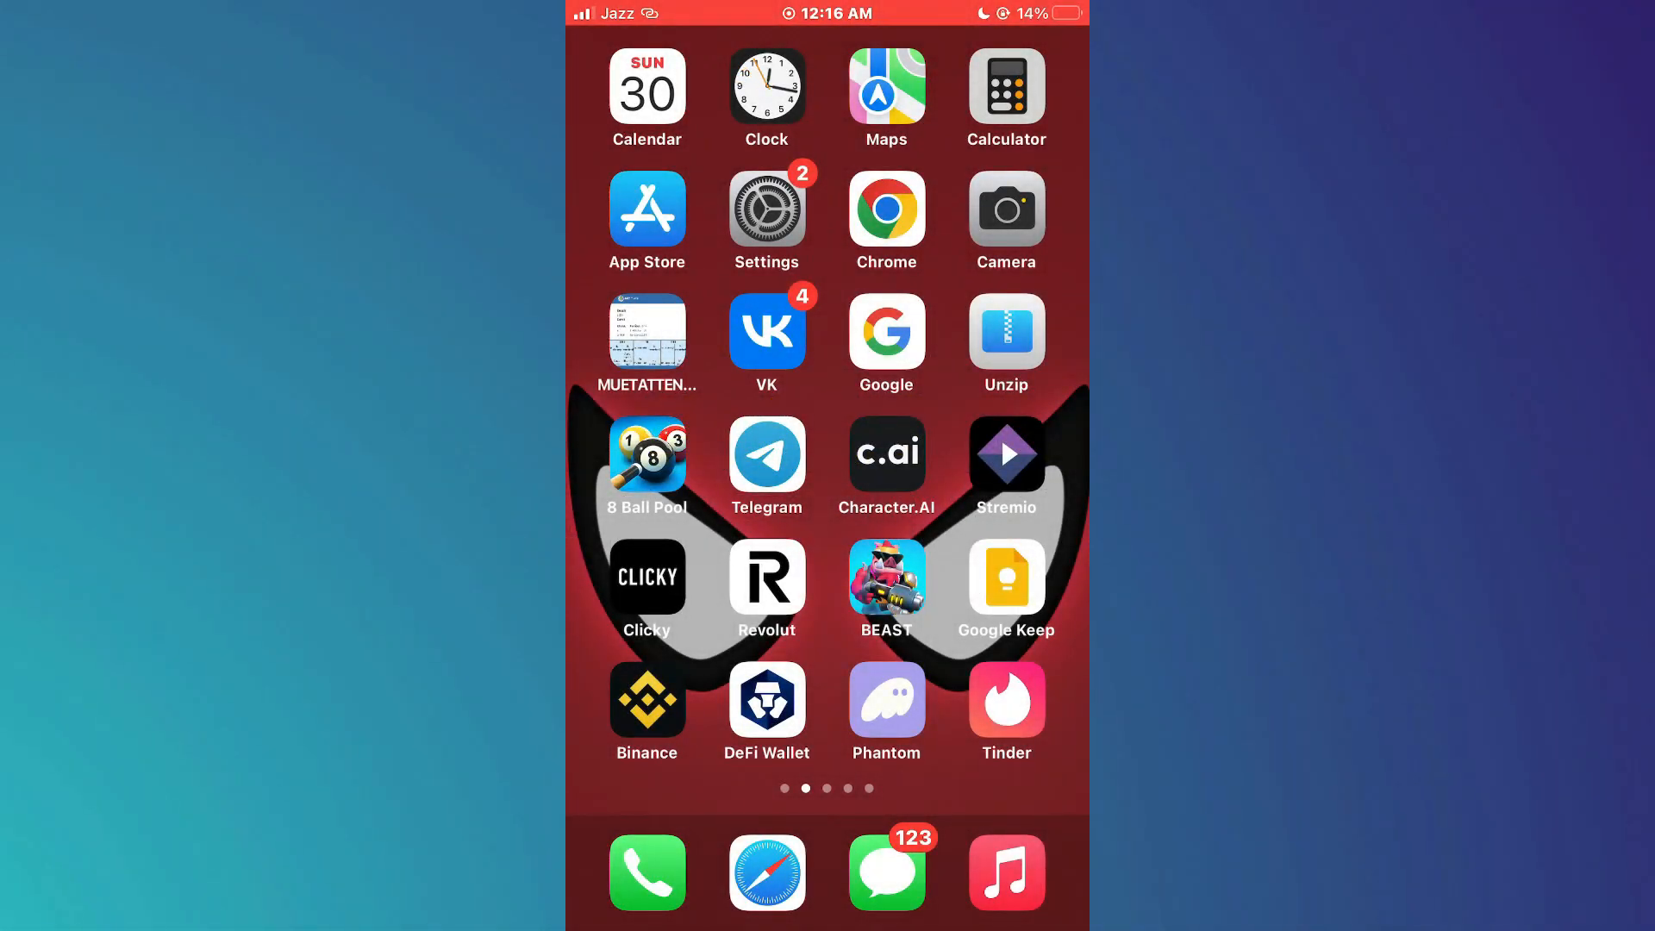
Open the Settings app from the iPhone home screen.
left_click(766, 209)
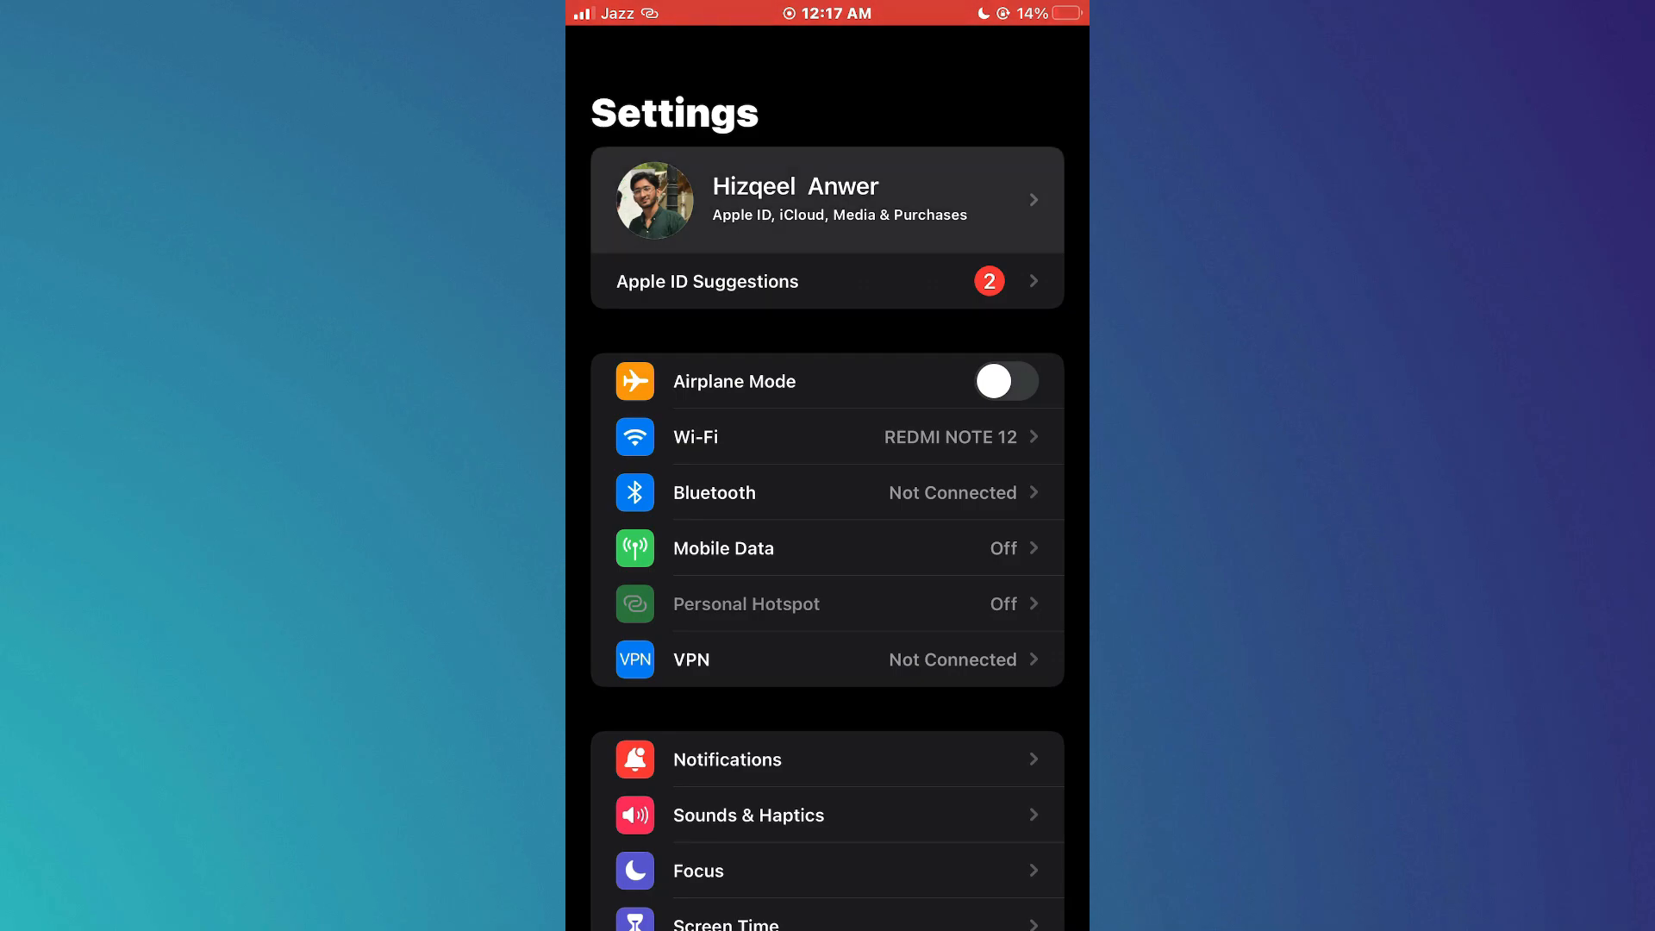
Go to the Apple ID account and open the Flo Period & Pregnancy Tracker subscription.
left_click(826, 200)
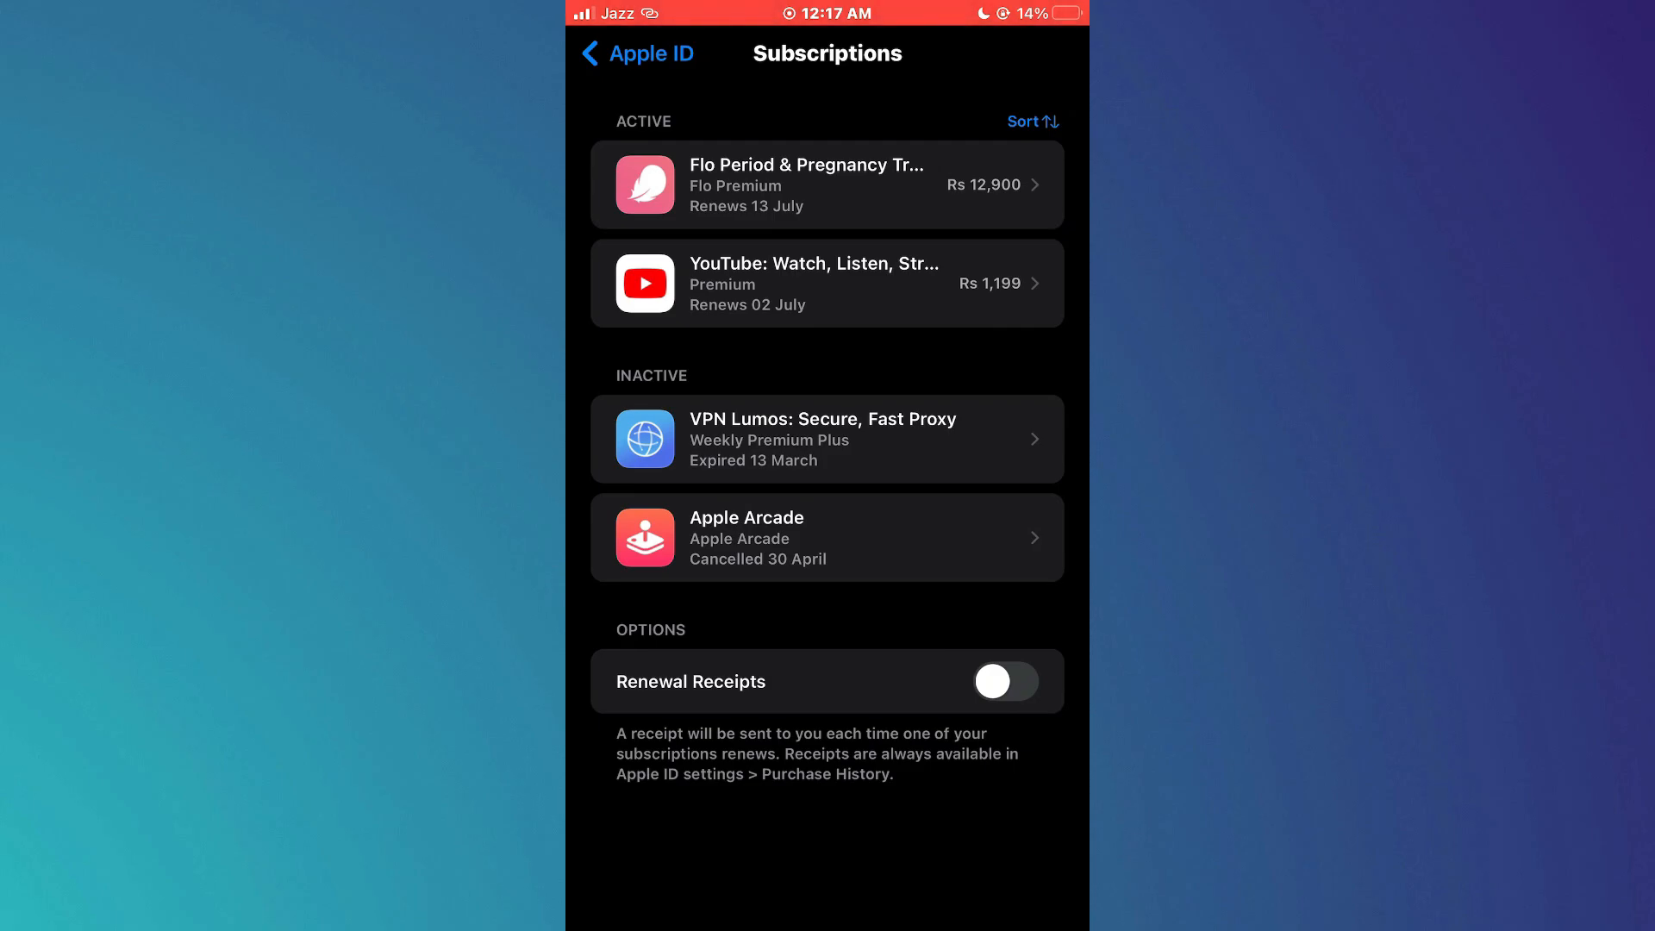
left_click(826, 185)
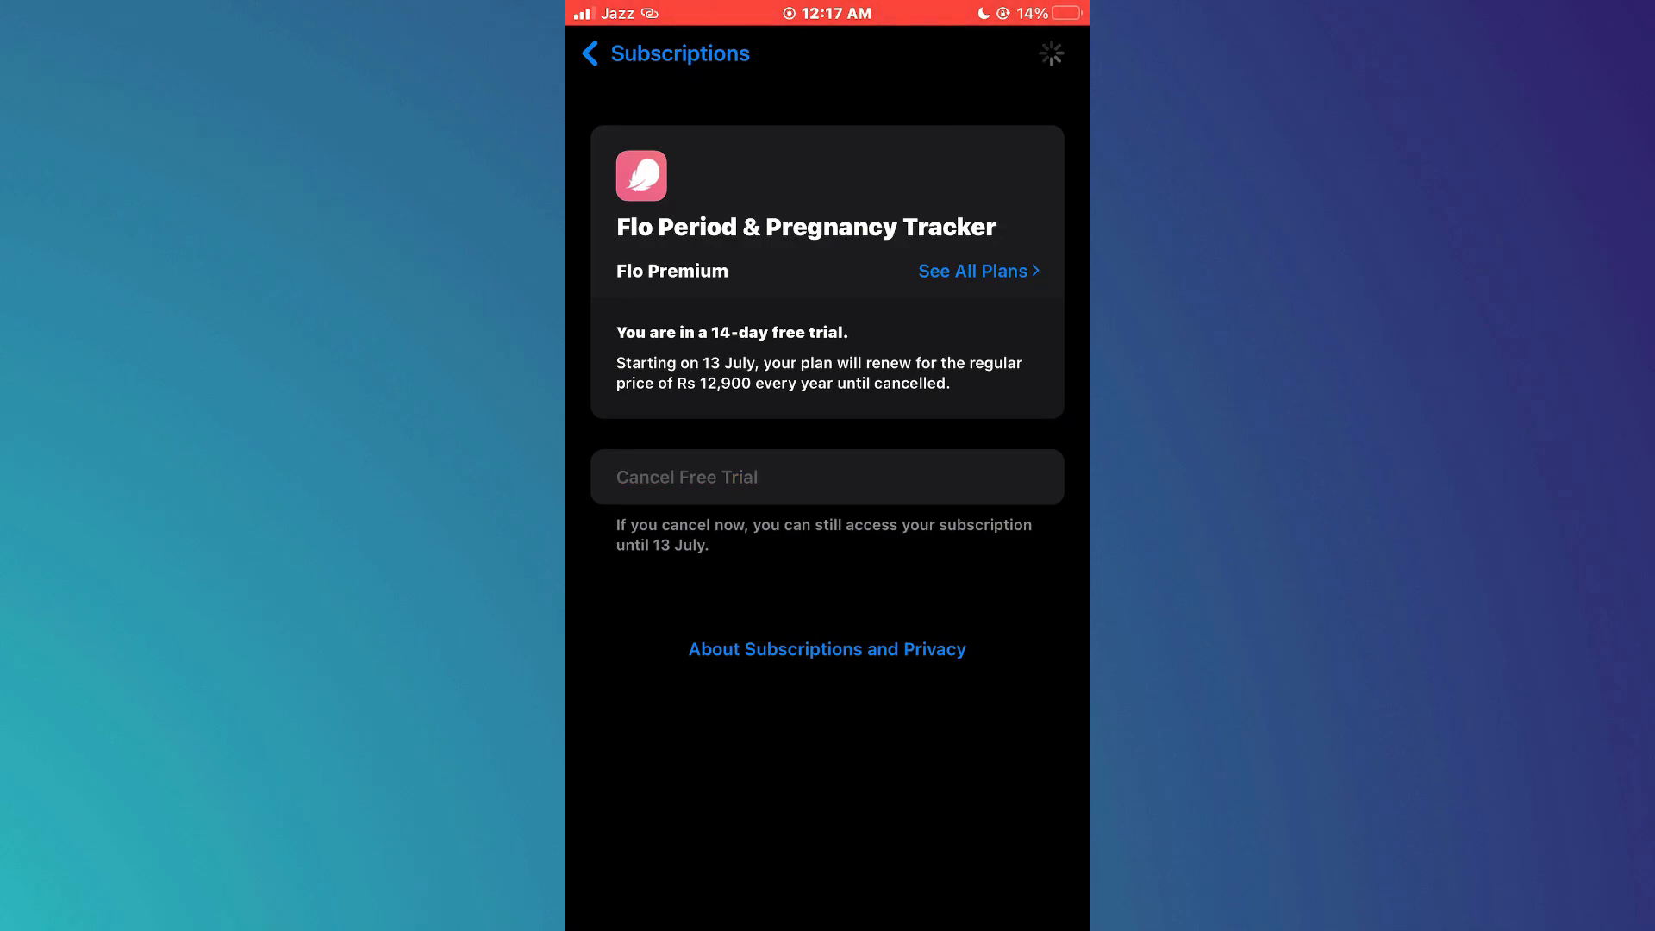
Cancel the Flo Premium 14-day free trial and confirm the cancellation.
left_click(826, 476)
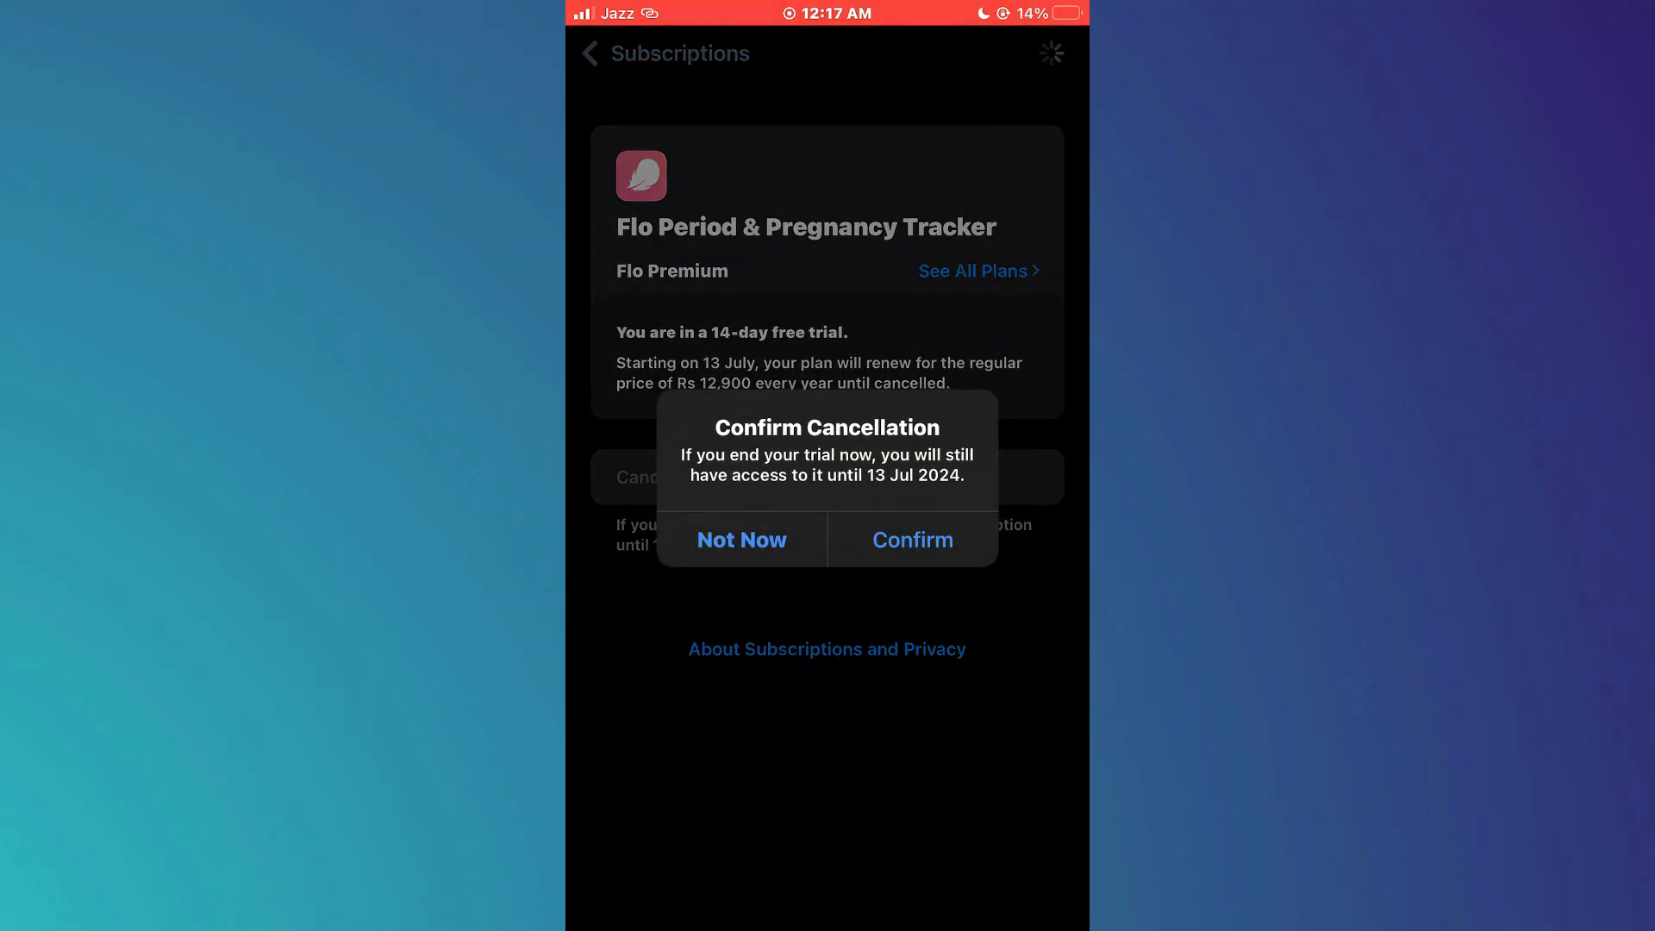
left_click(741, 540)
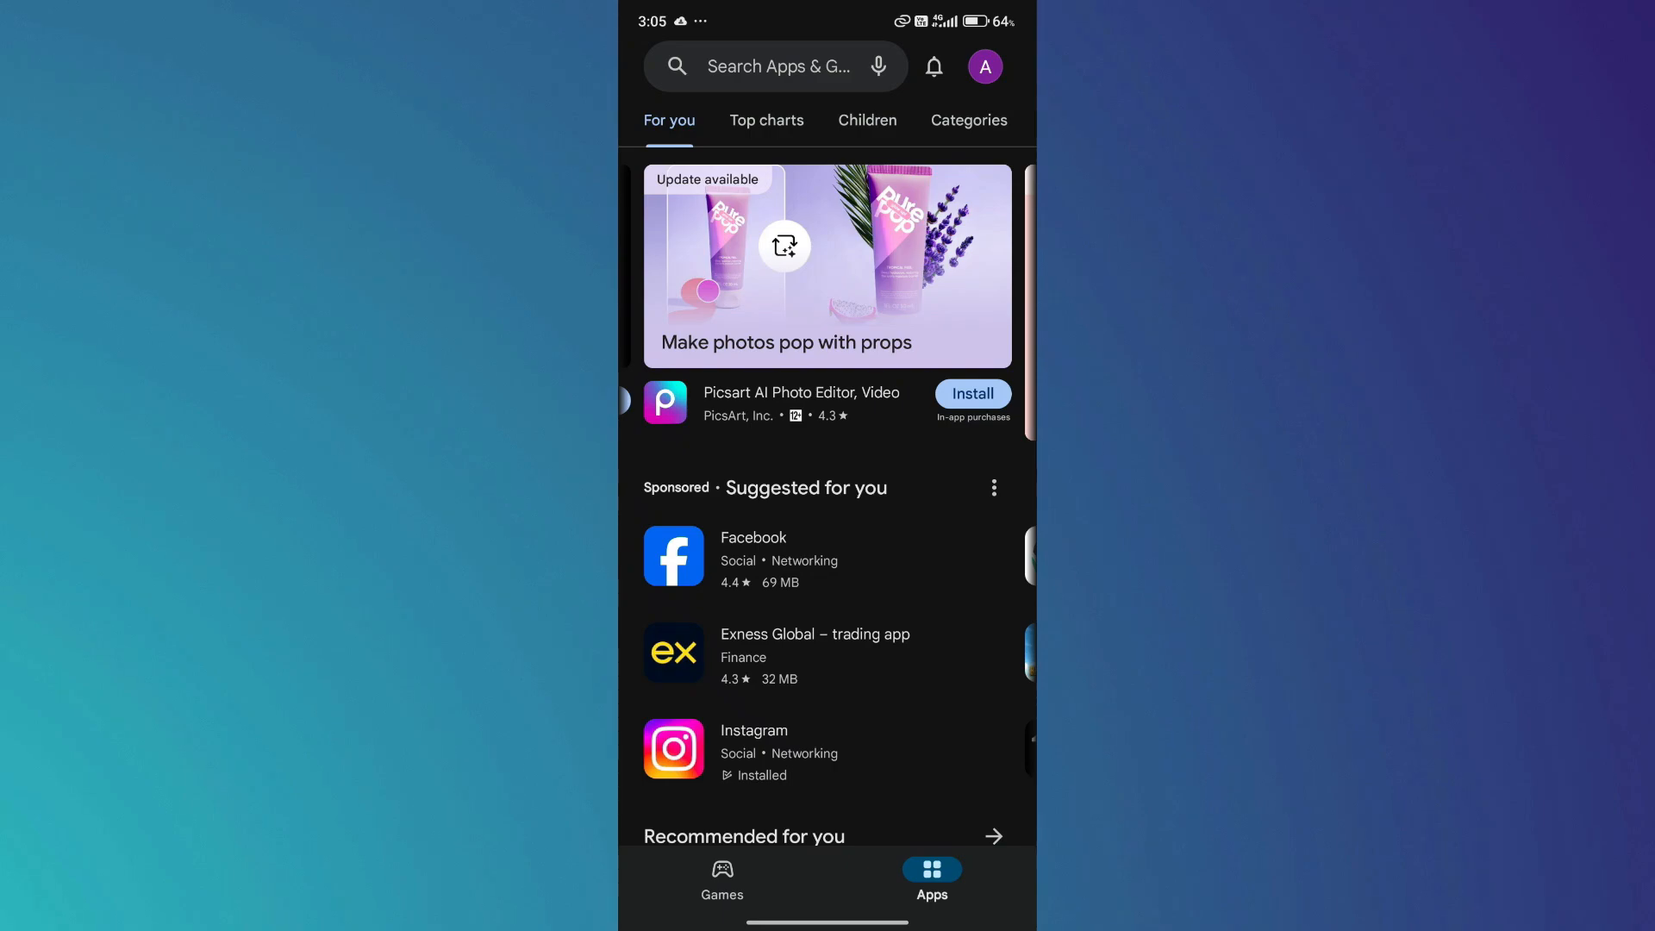
From the Google account menu, reach Payments and subscriptions and show the empty Subscriptions page.
left_click(983, 67)
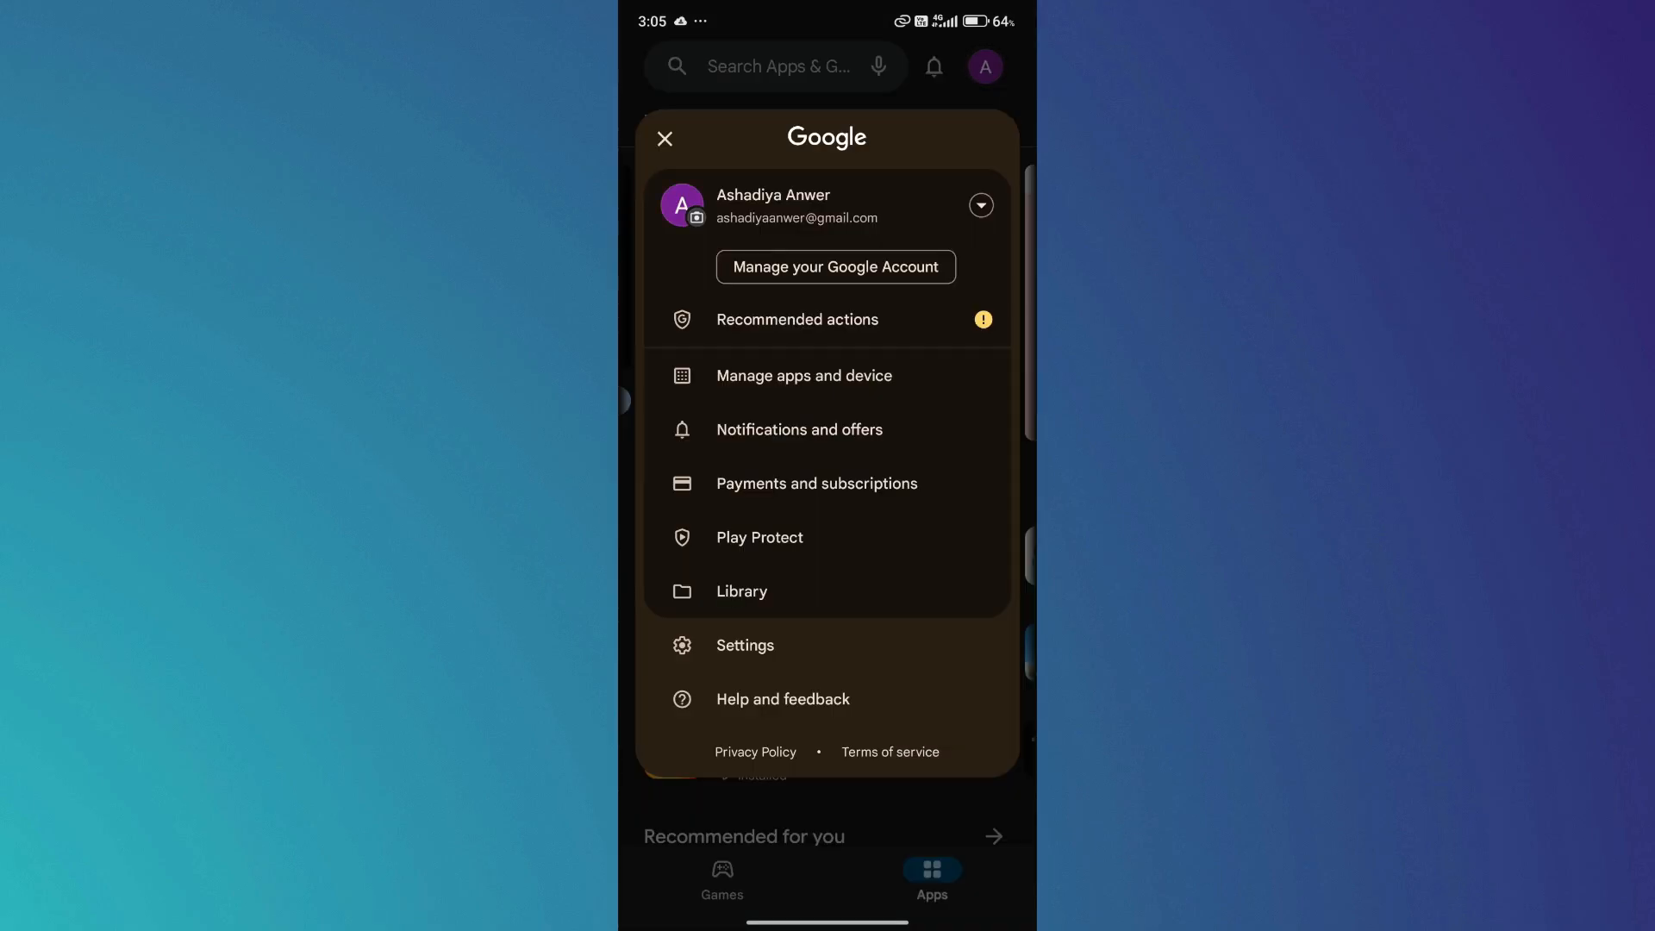
left_click(816, 482)
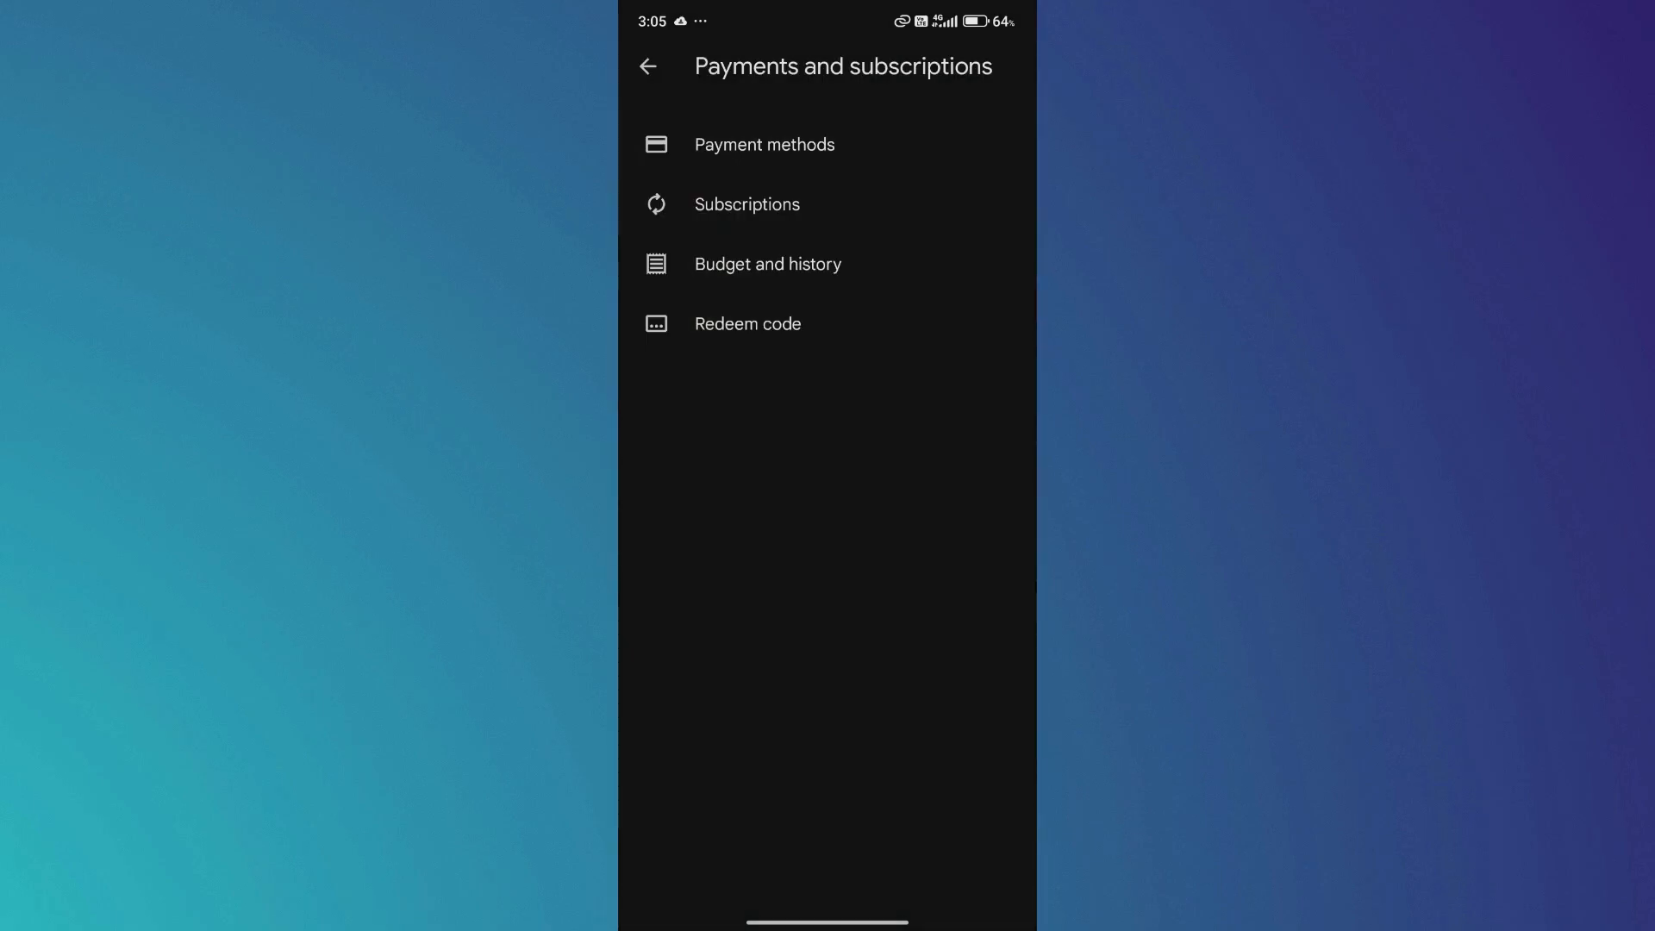
left_click(747, 204)
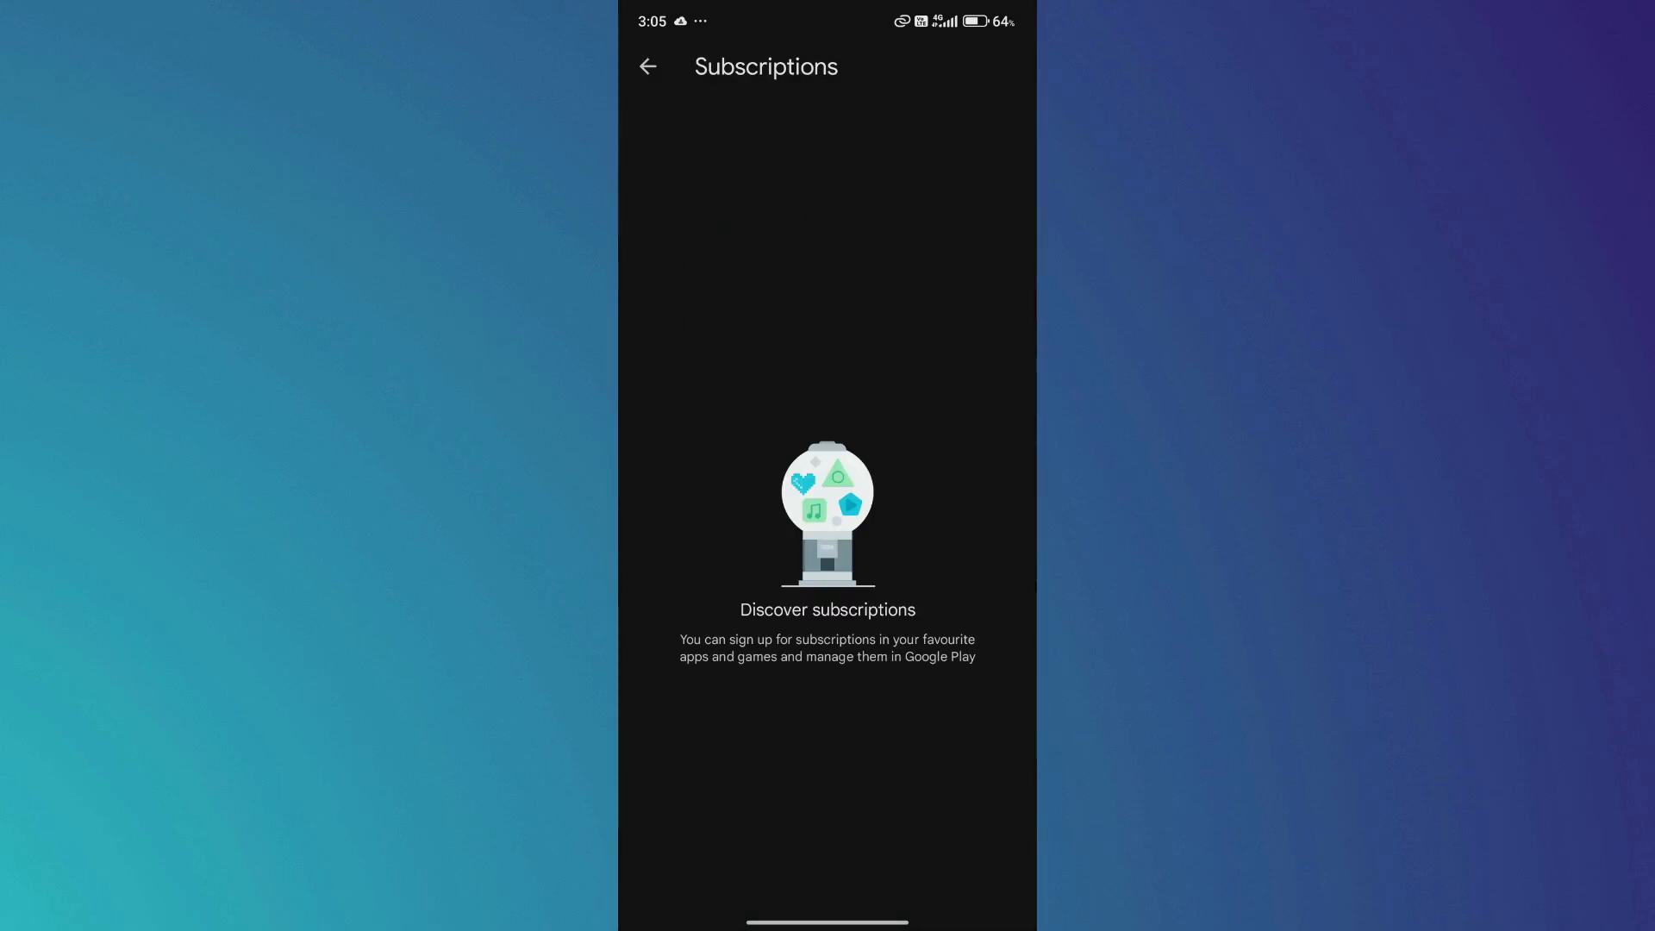